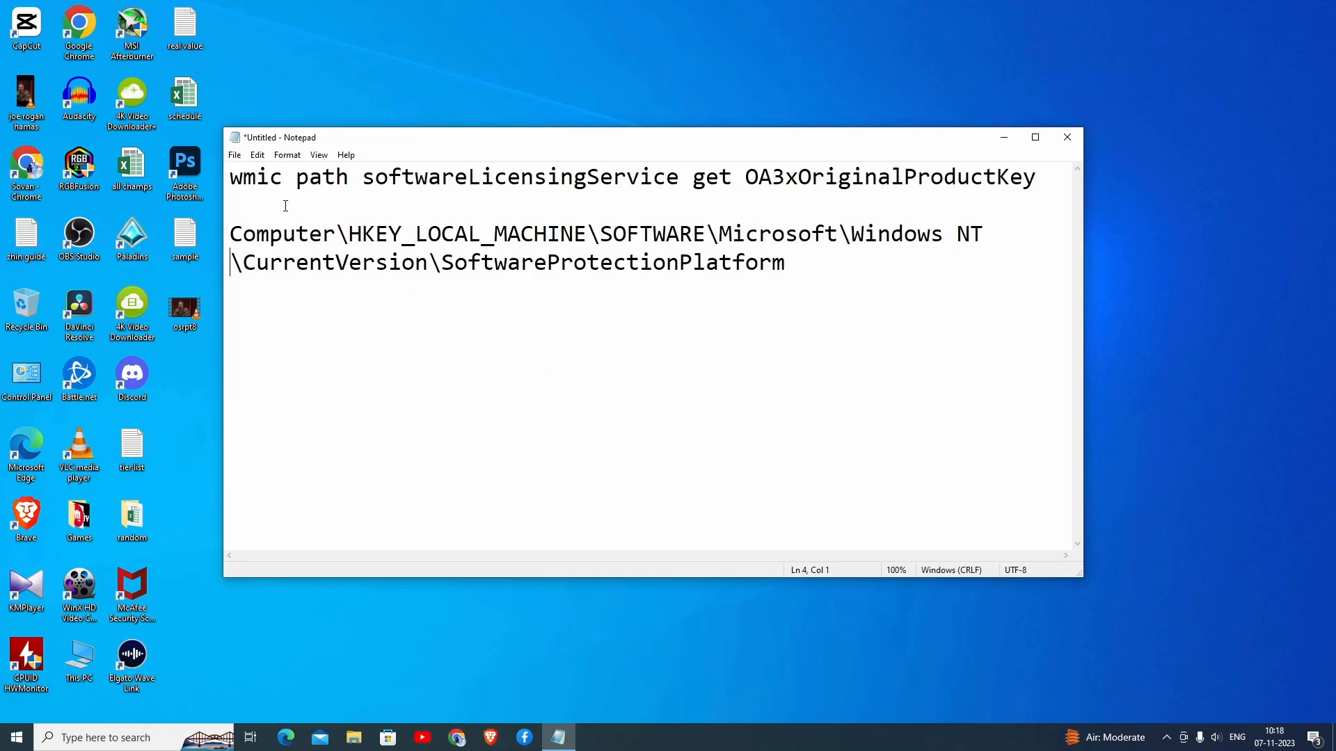
{"action": "mouse_move", "coordinate": [238, 199]}
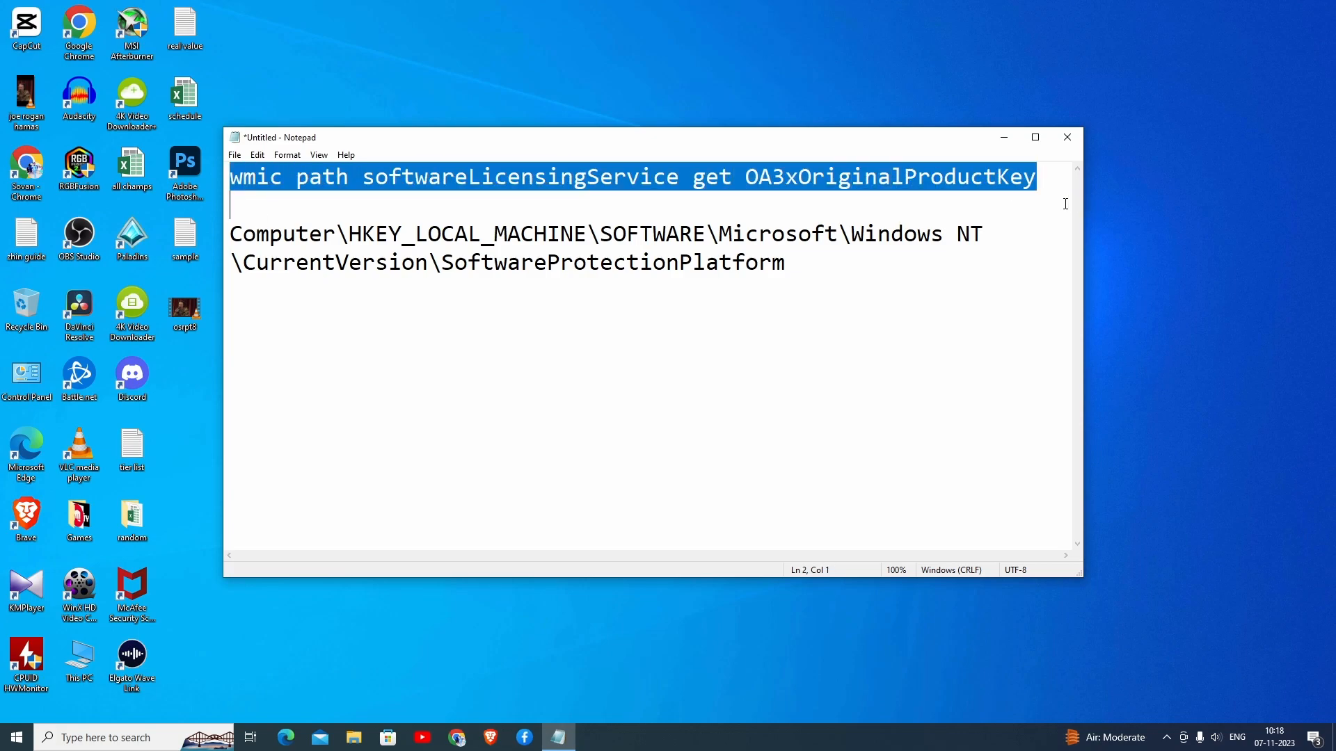
- Search Start for 'cmd' and launch Command Prompt as administrator
{"action": "left_click", "coordinate": [13, 738]}
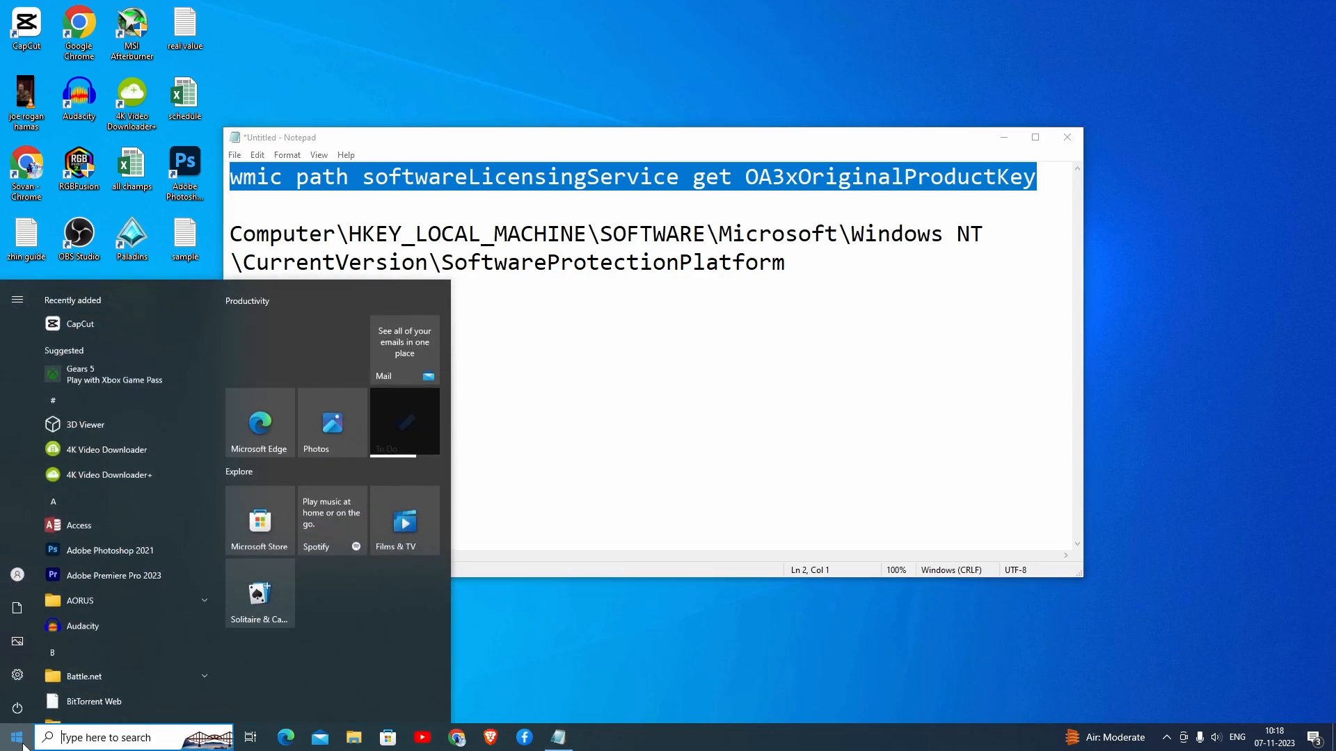
{"action": "type", "text": "cmd"}
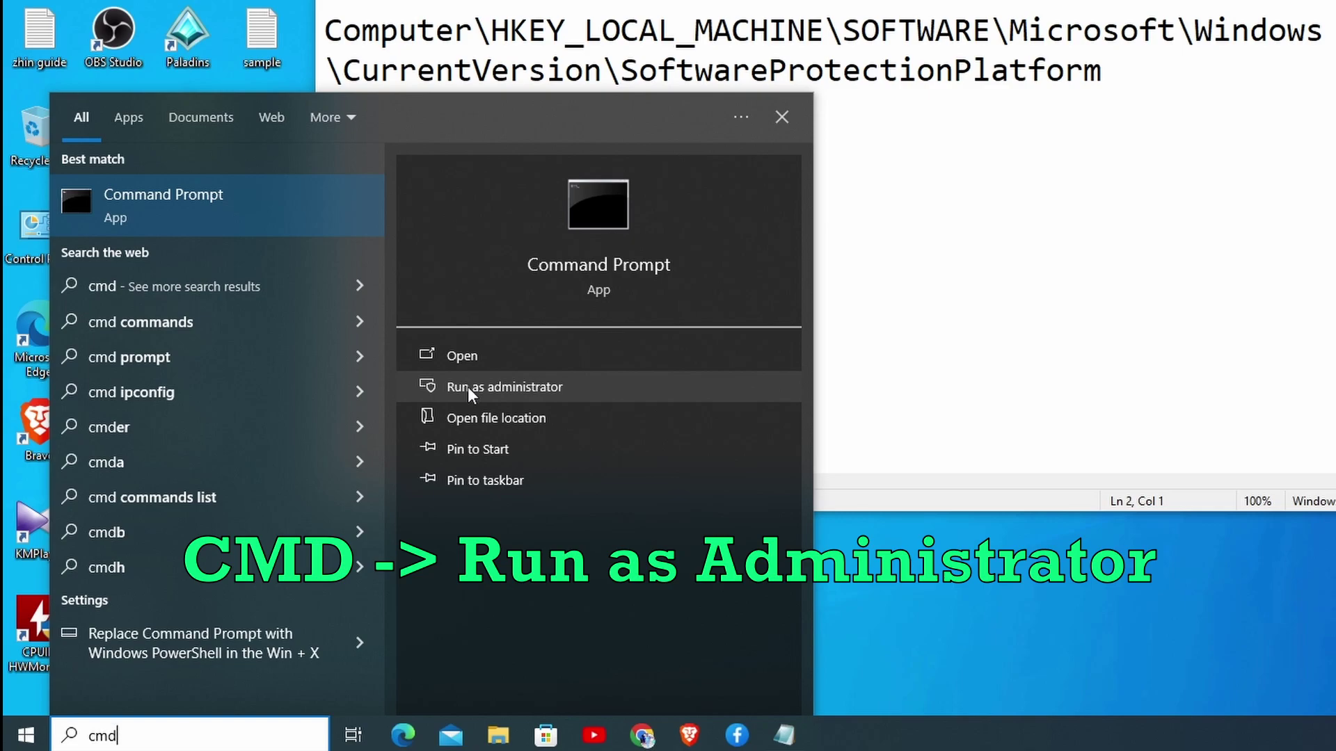
{"action": "left_click", "coordinate": [503, 386]}
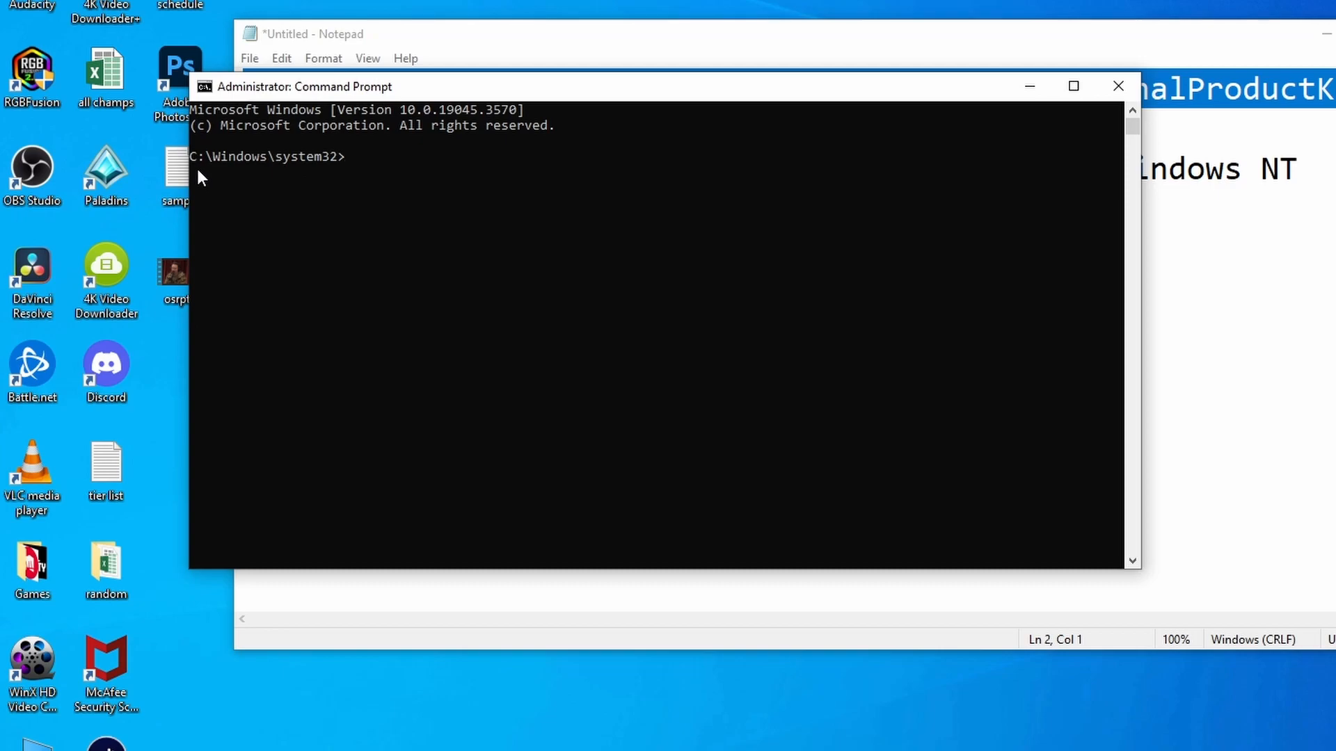
{"action": "mouse_move", "coordinate": [1179, 71]}
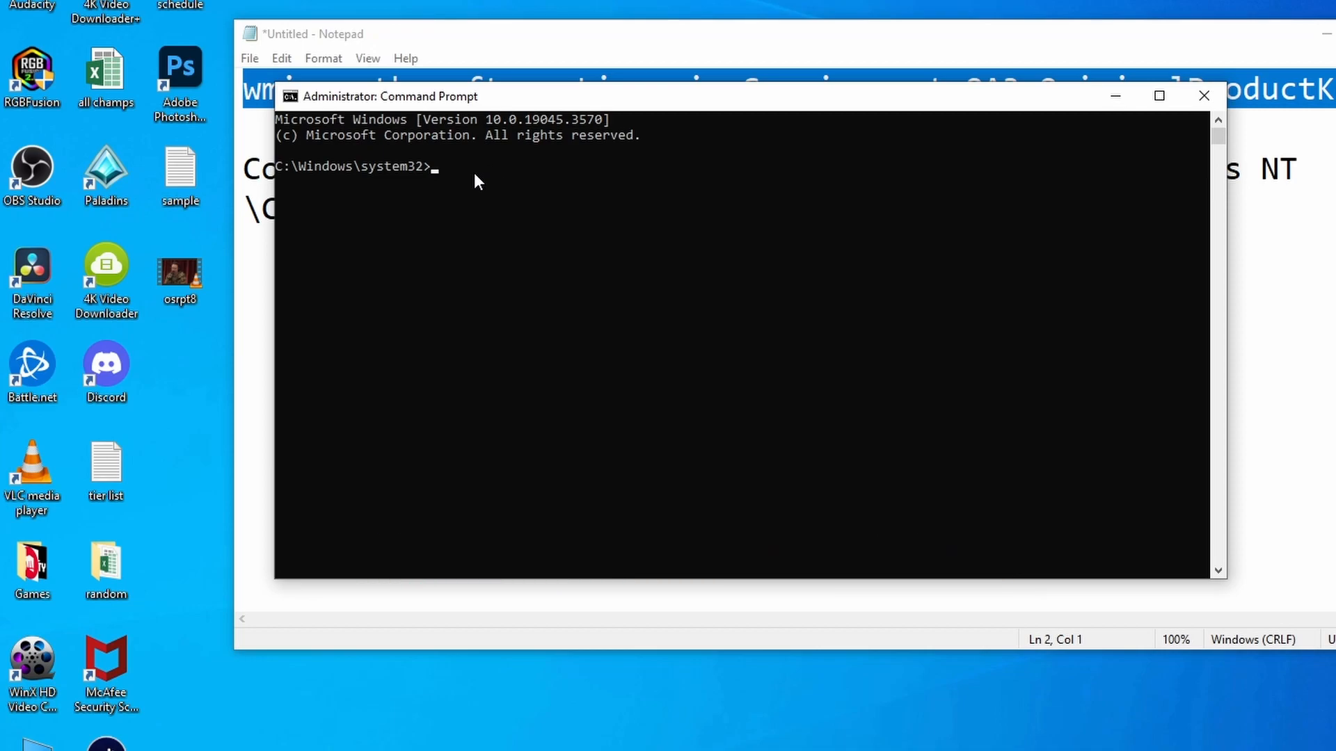
{"action": "mouse_move", "coordinate": [498, 190]}
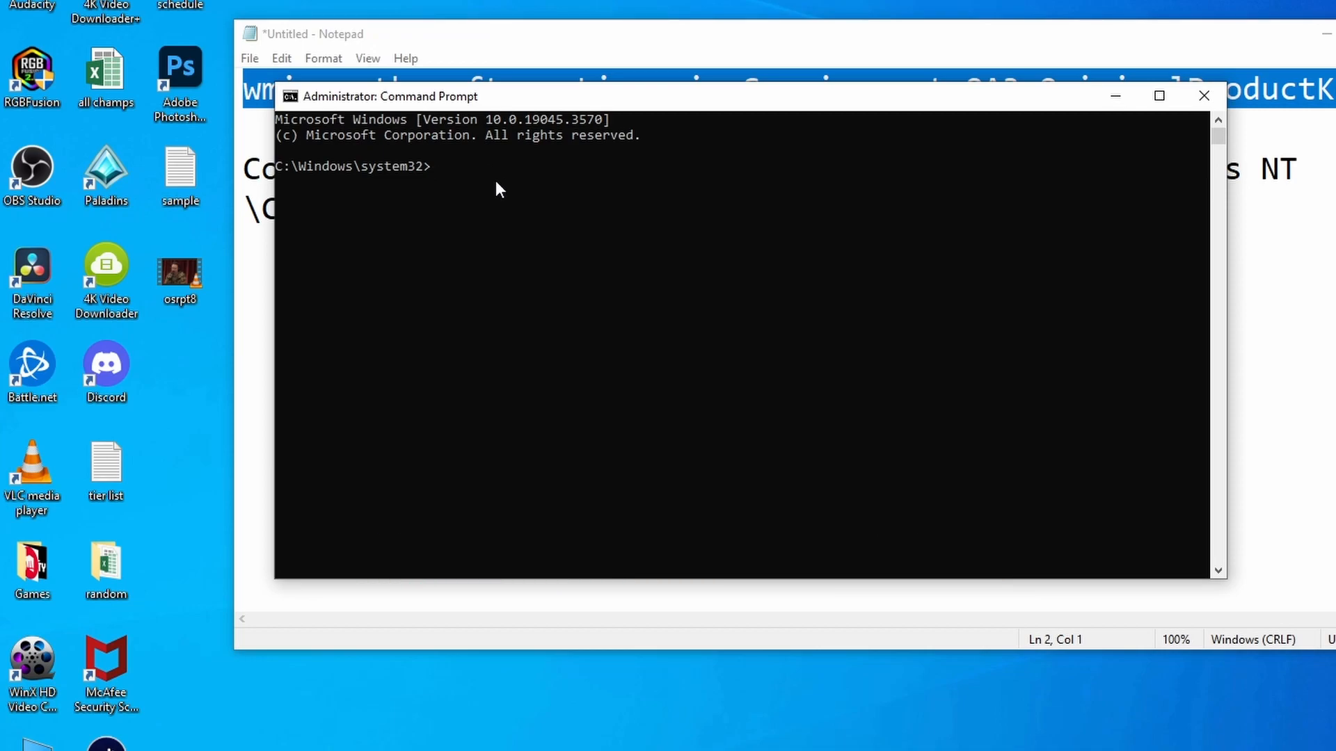
- Run the wmic query for OA3xOriginalProductKey, which returns only the heading with no key
{"action": "key", "text": "Return"}
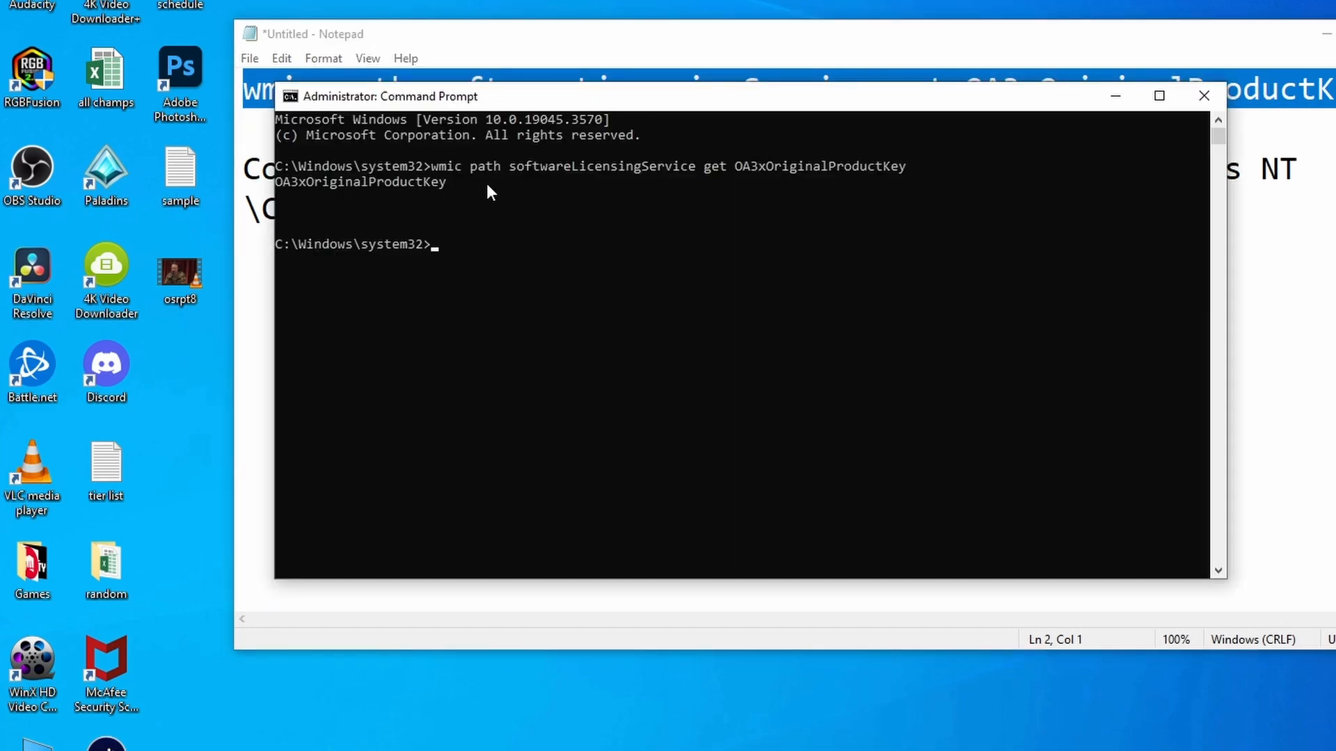
{"action": "mouse_move", "coordinate": [602, 203]}
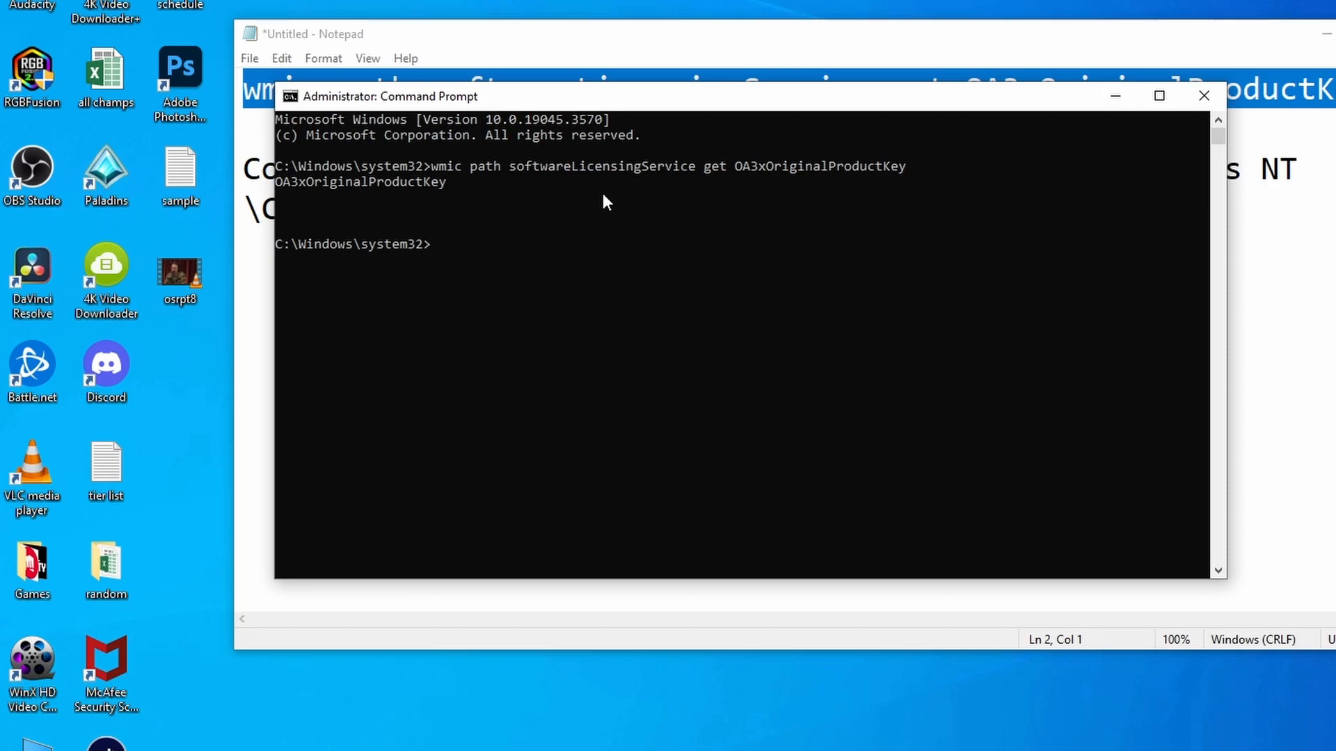
{"action": "mouse_move", "coordinate": [427, 199]}
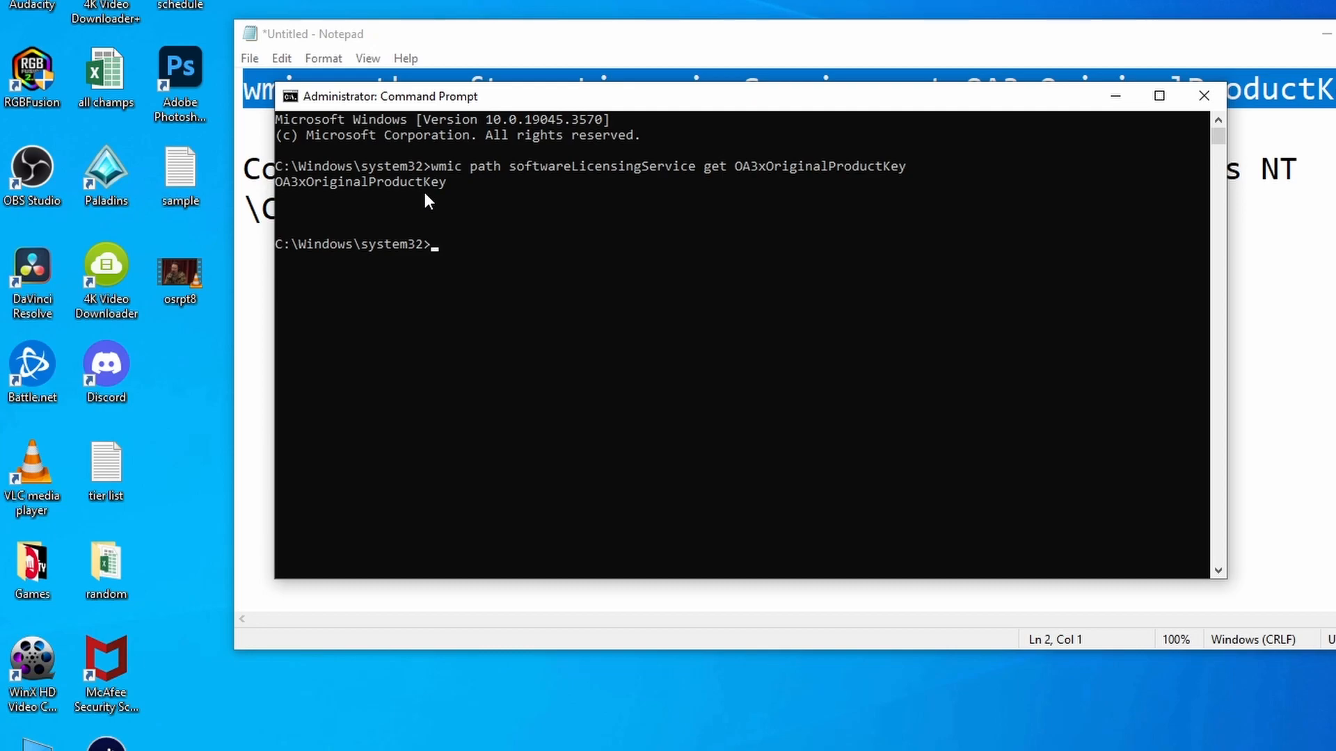
{"action": "mouse_move", "coordinate": [963, 44]}
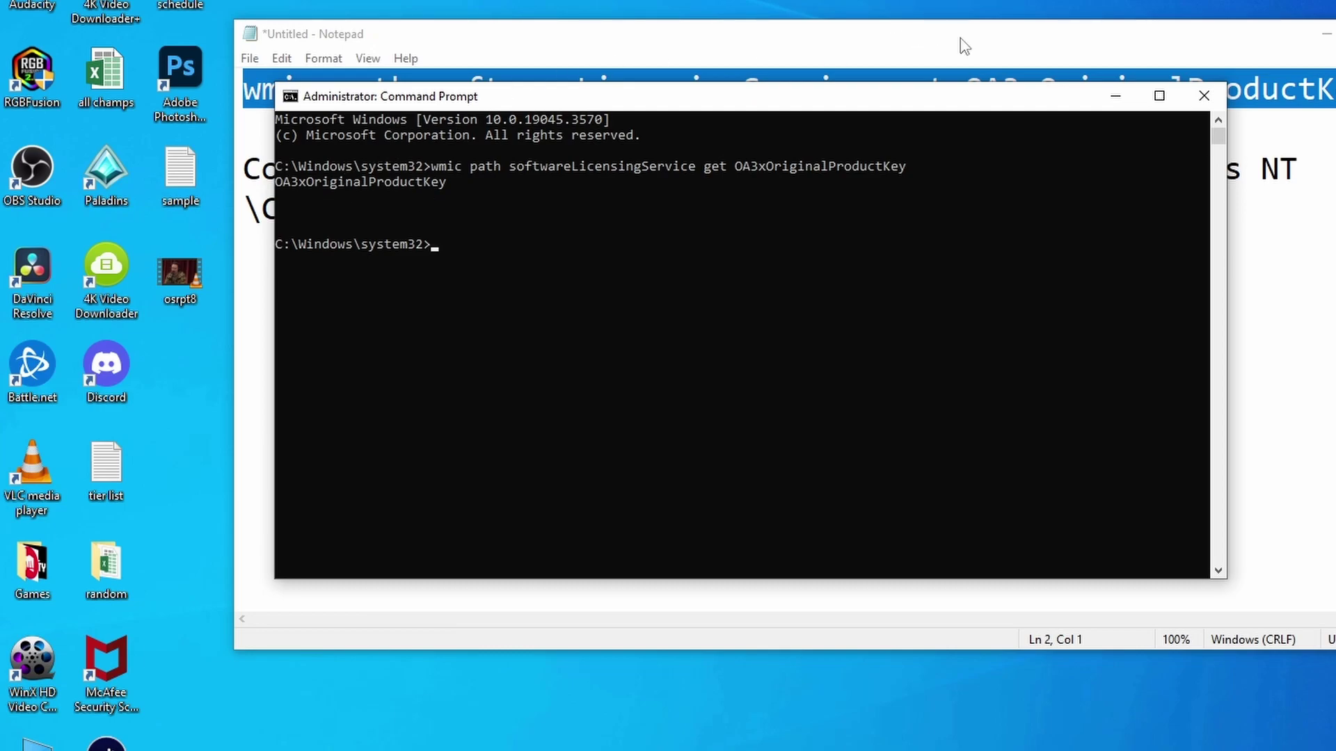
- Find the Run dialog via a 'run' search and launch regedit from it
{"action": "left_click", "coordinate": [1202, 96]}
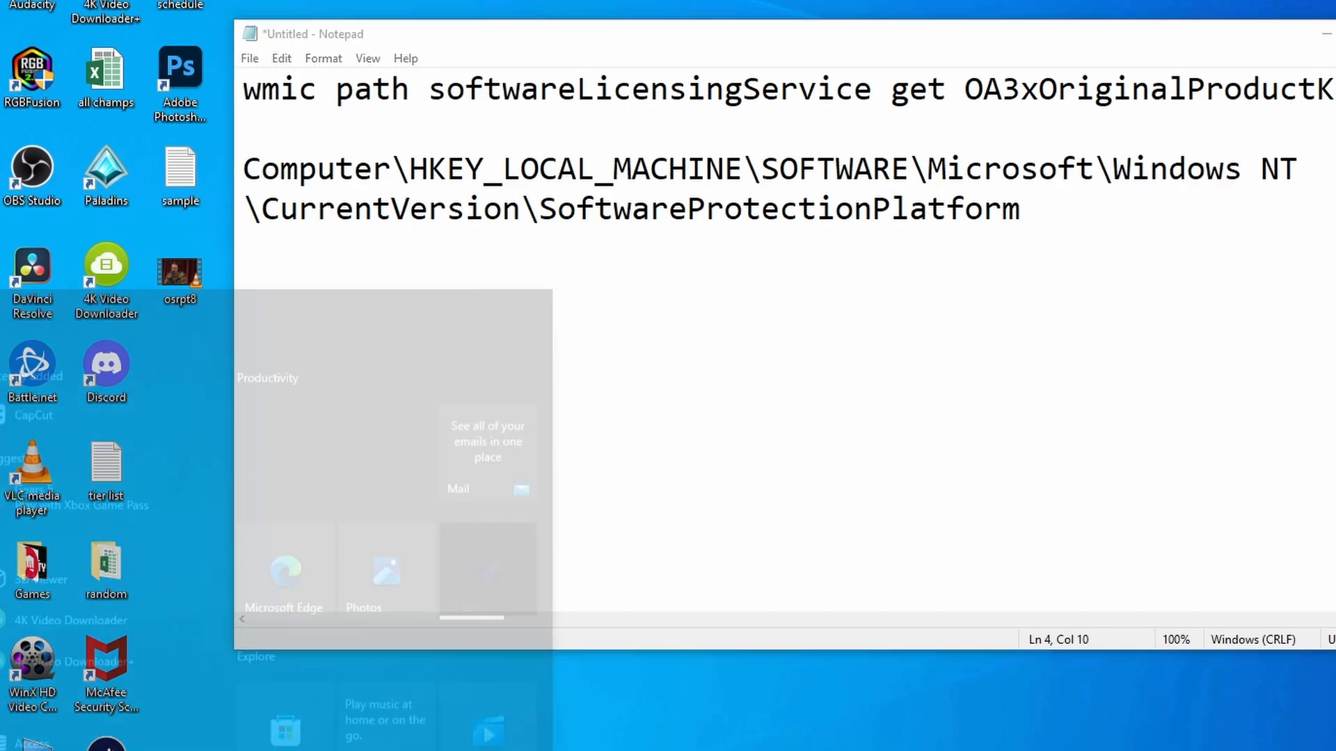
{"action": "type", "text": "run"}
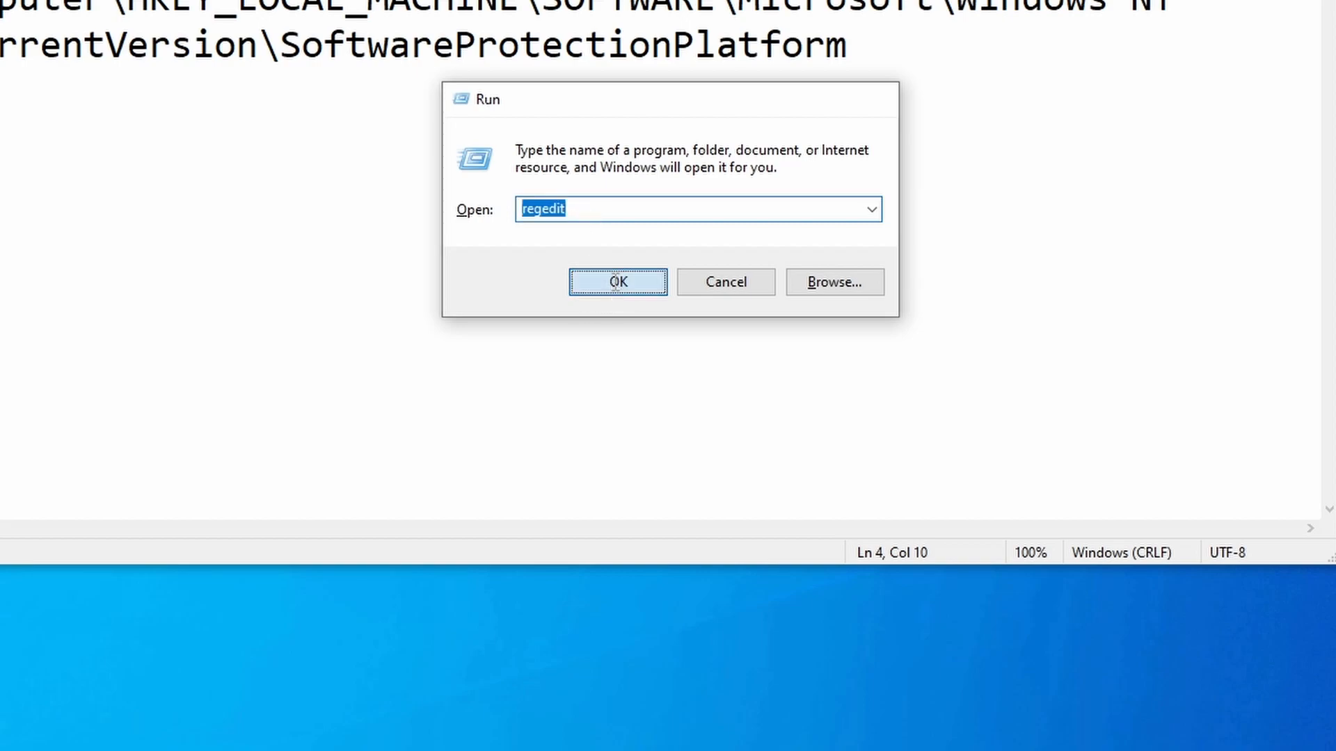
{"action": "left_click", "coordinate": [617, 283]}
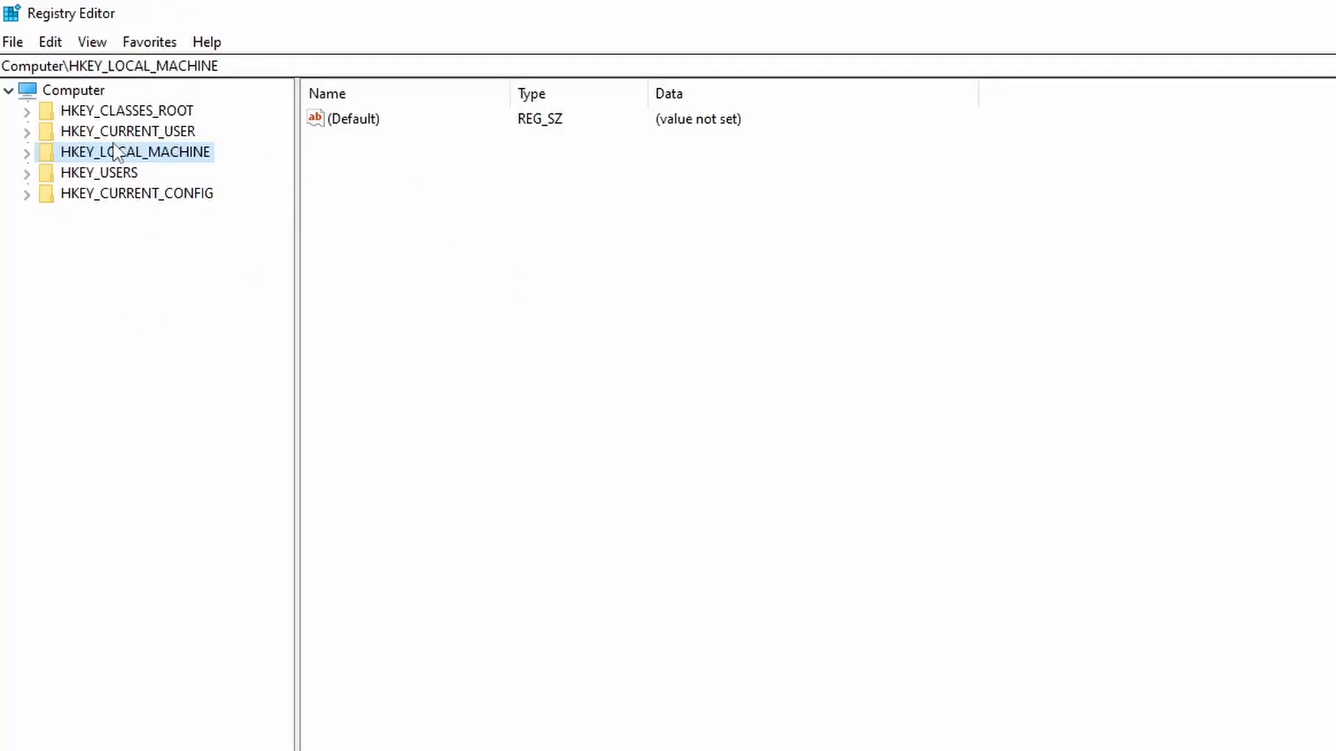
- Expand HKEY_LOCAL_MACHINE, then the SOFTWARE and Microsoft keys in the registry tree
{"action": "left_click", "coordinate": [27, 152]}
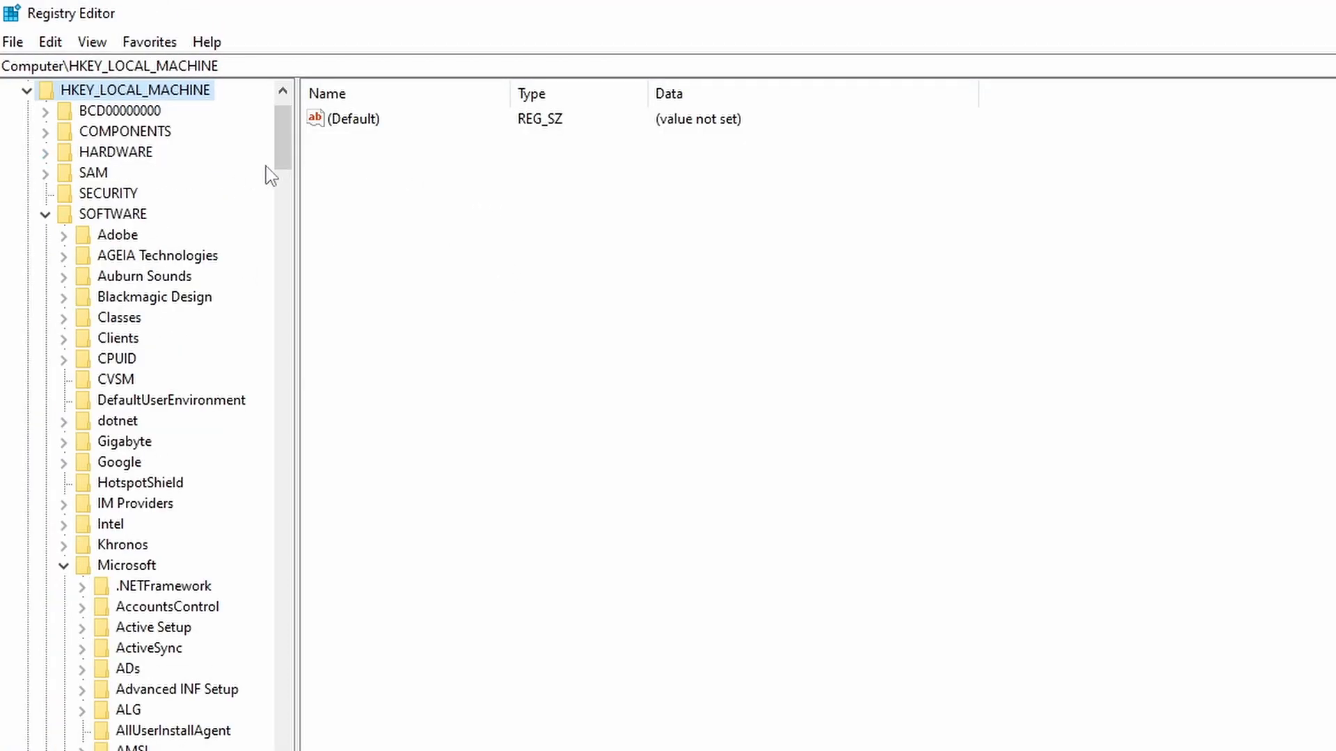
{"action": "scroll", "scroll_direction": "up", "scroll_amount": 3}
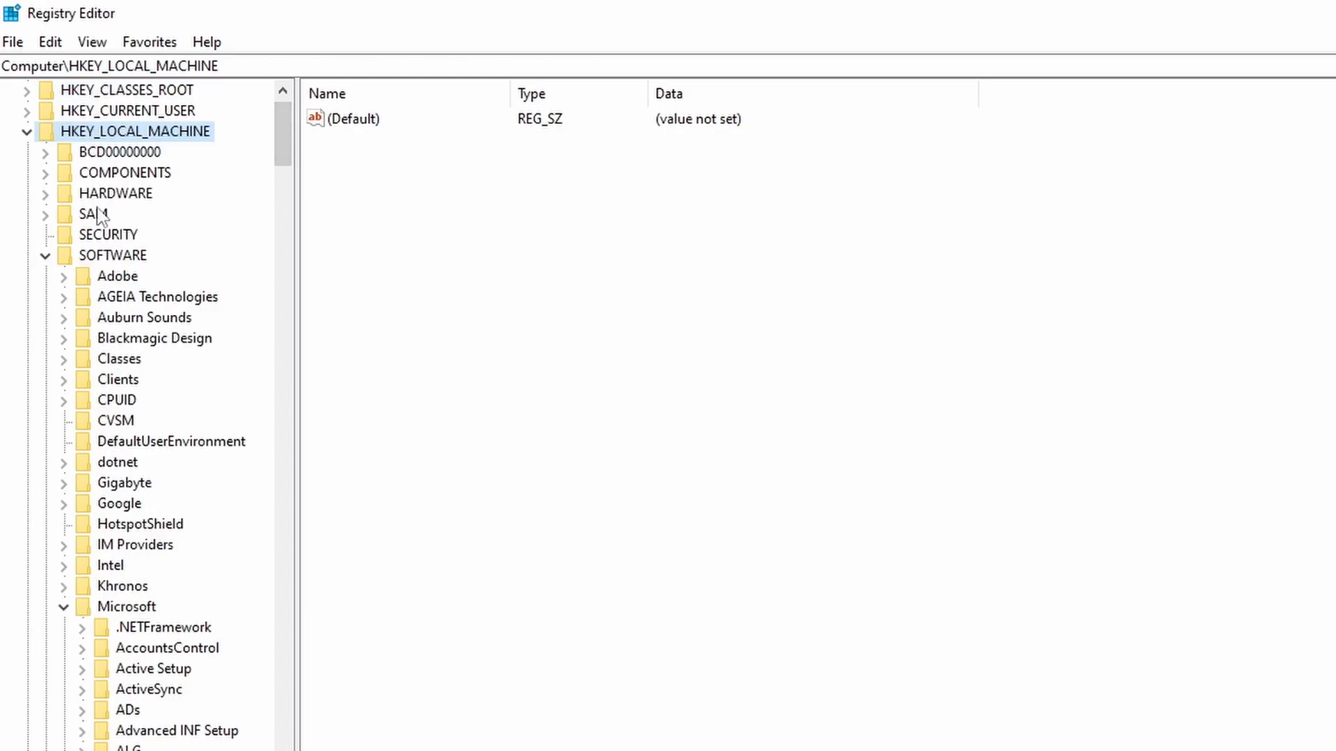
{"action": "left_click", "coordinate": [111, 255]}
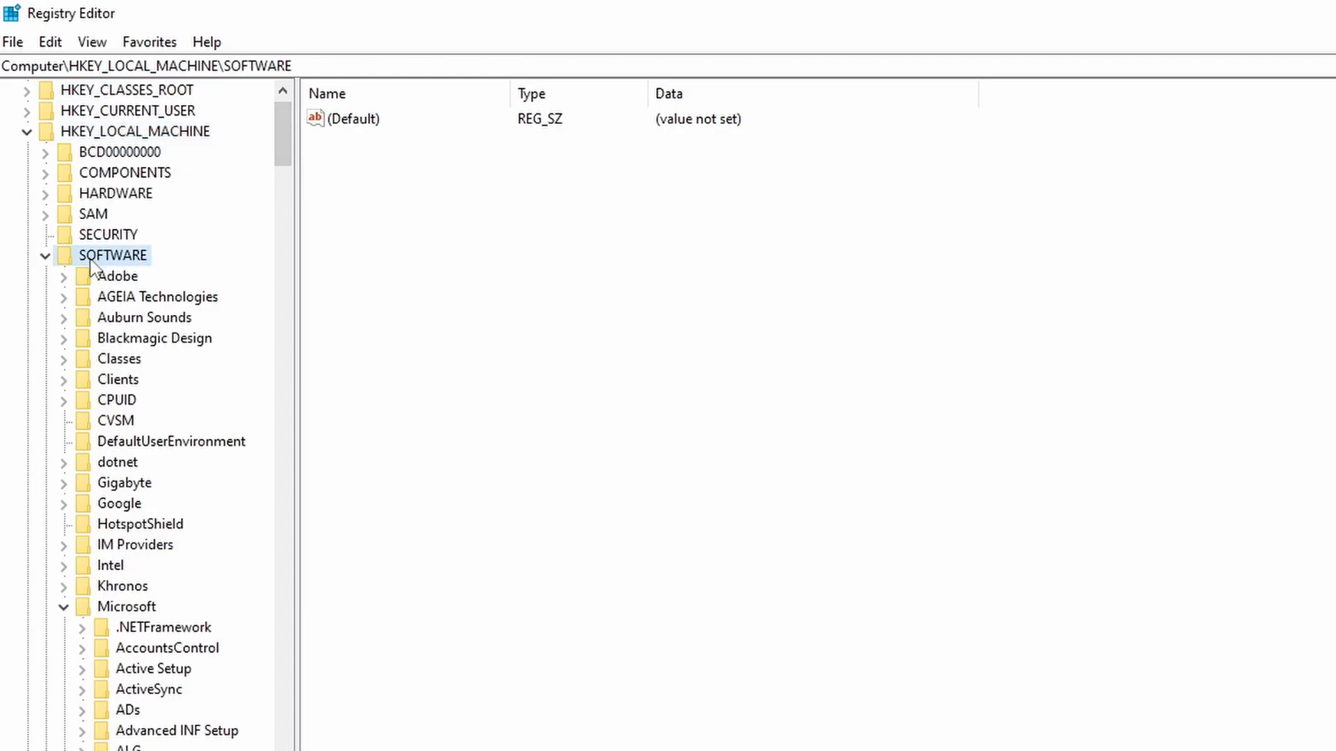
{"action": "scroll", "scroll_direction": "down", "scroll_amount": 3}
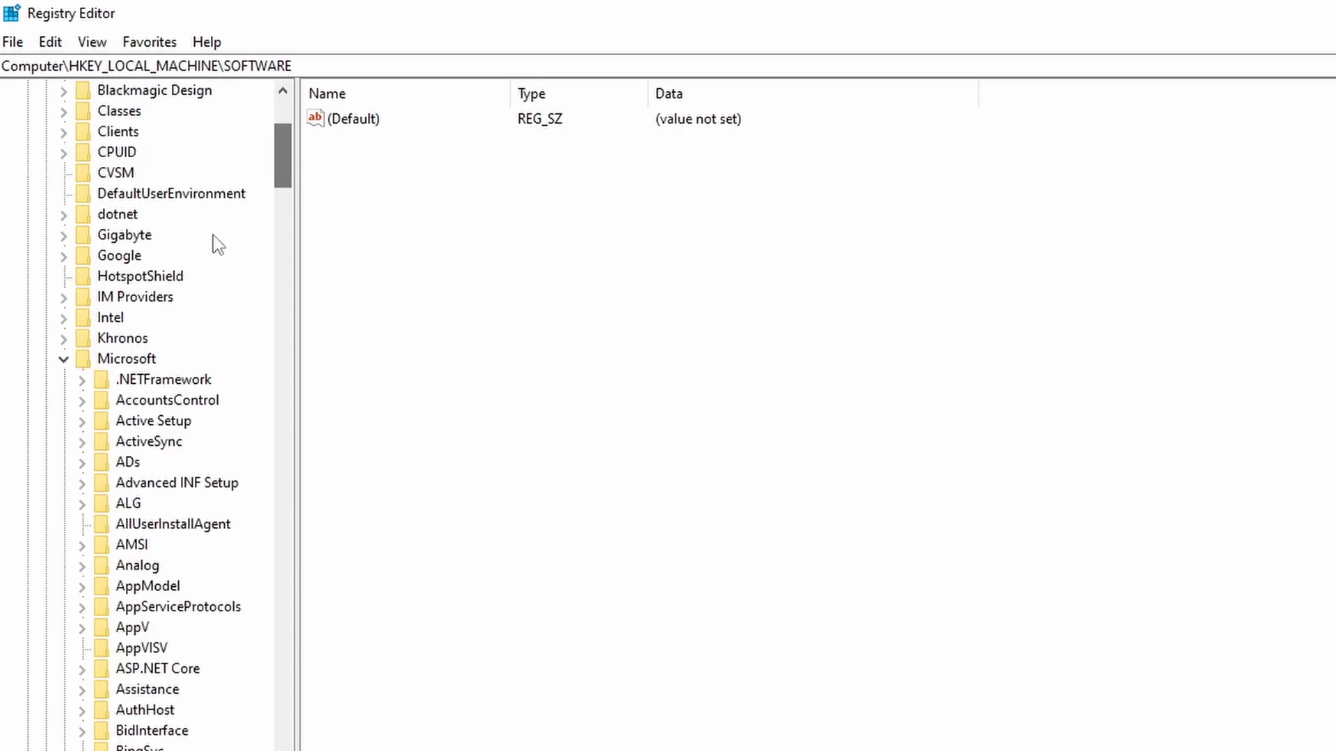
{"action": "left_click", "coordinate": [127, 359]}
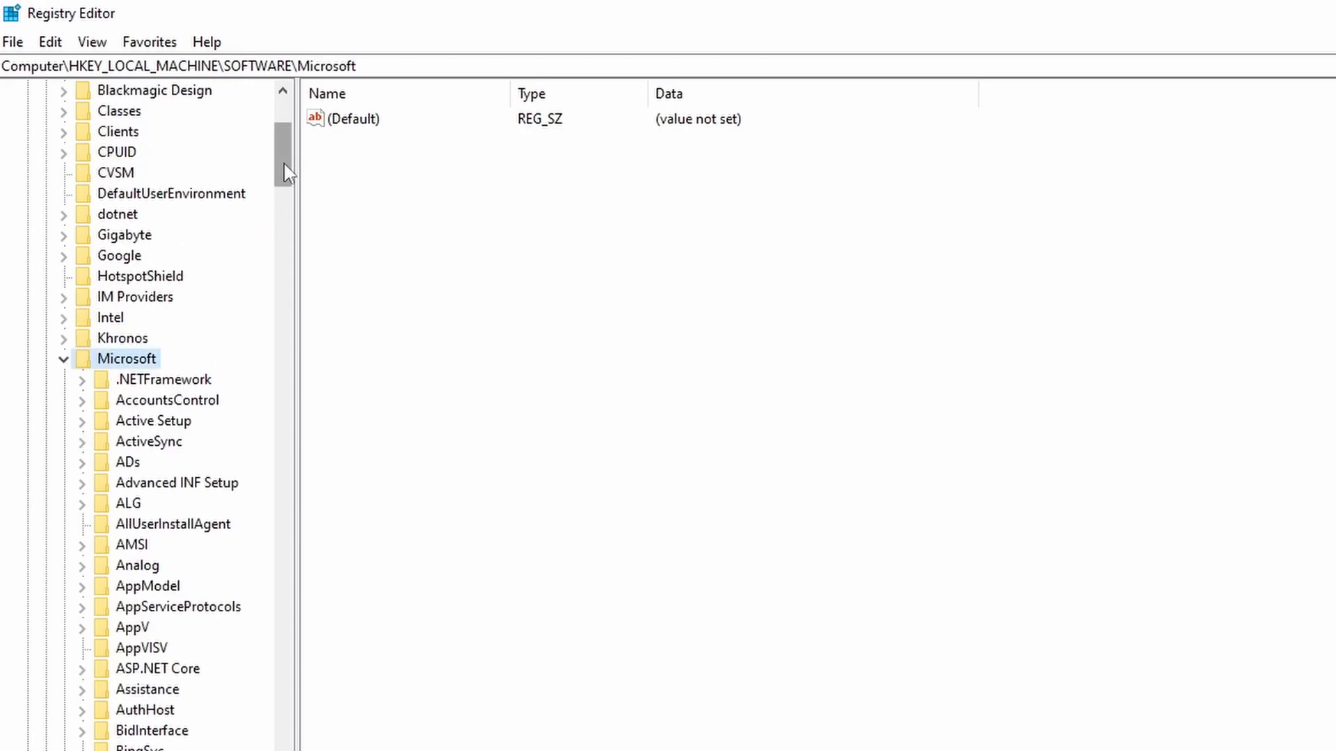
- Expand Windows NT and select CurrentVersion, scrolling toward SoftwareProtectionPlatform
{"action": "scroll", "scroll_direction": "down", "scroll_amount": 3}
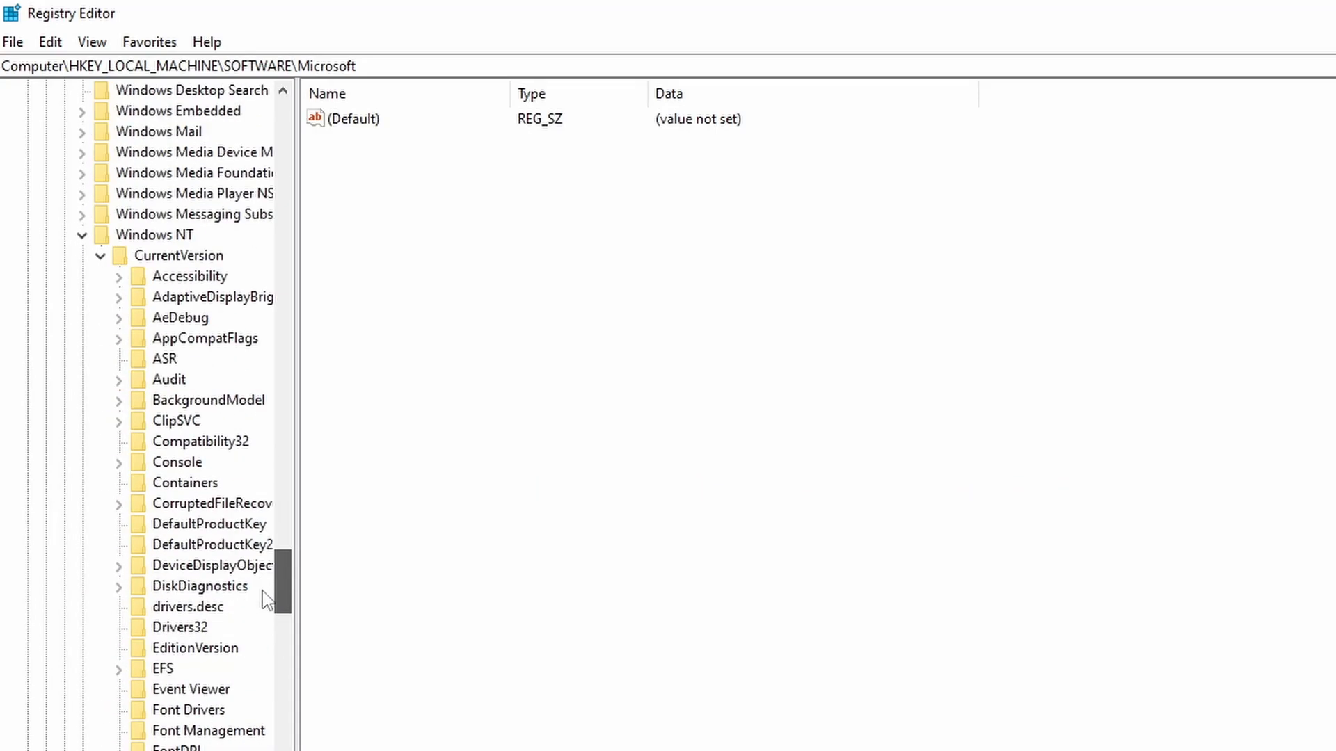
{"action": "left_click", "coordinate": [161, 234]}
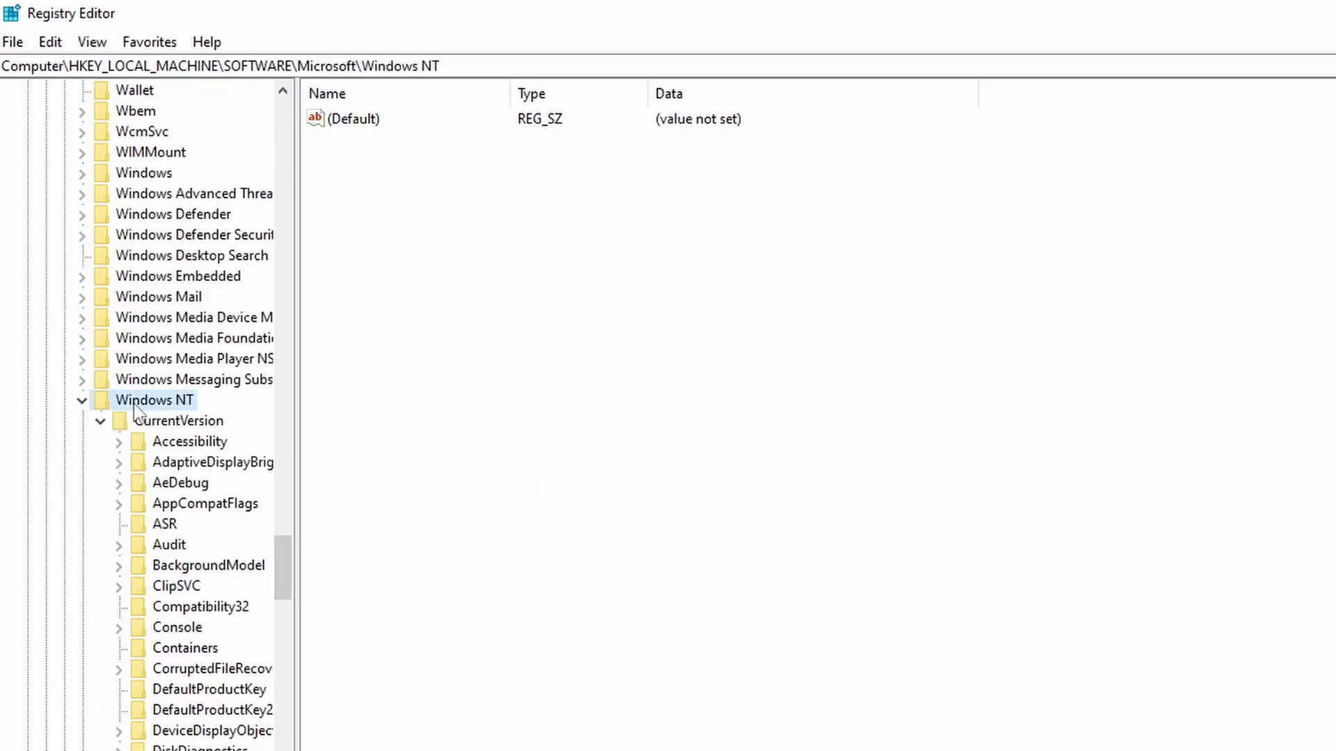
{"action": "left_click", "coordinate": [180, 420]}
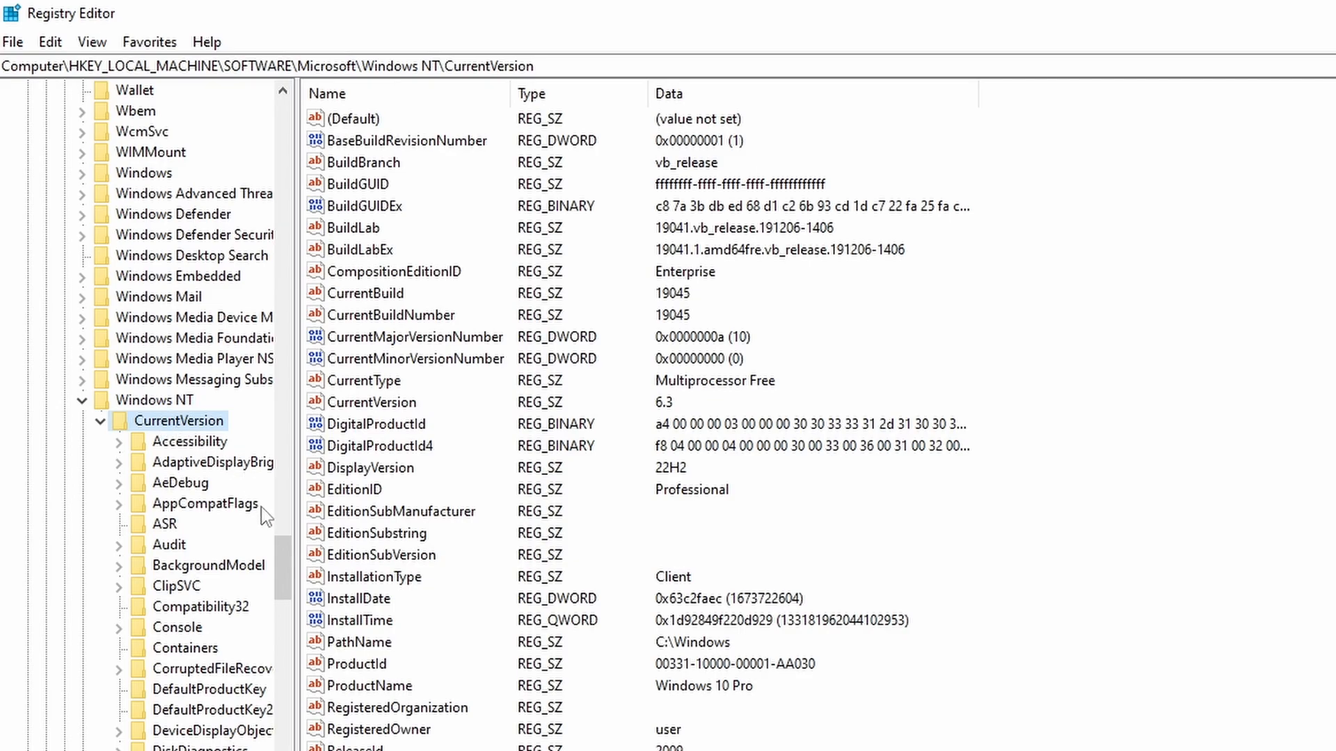
{"action": "scroll", "scroll_direction": "down", "scroll_amount": 3}
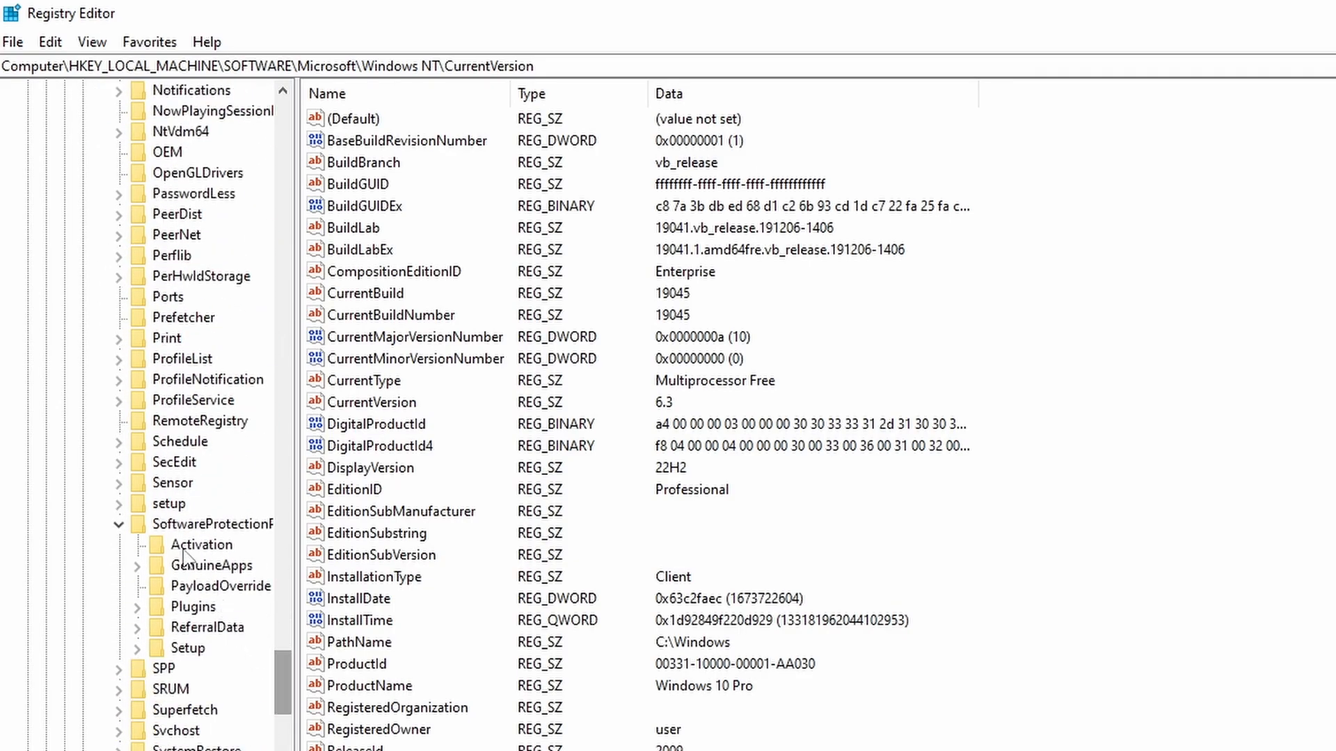
- Select the SoftwareProtectionPlatform key and its BackupProductKeyDefault value
{"action": "left_click", "coordinate": [214, 524]}
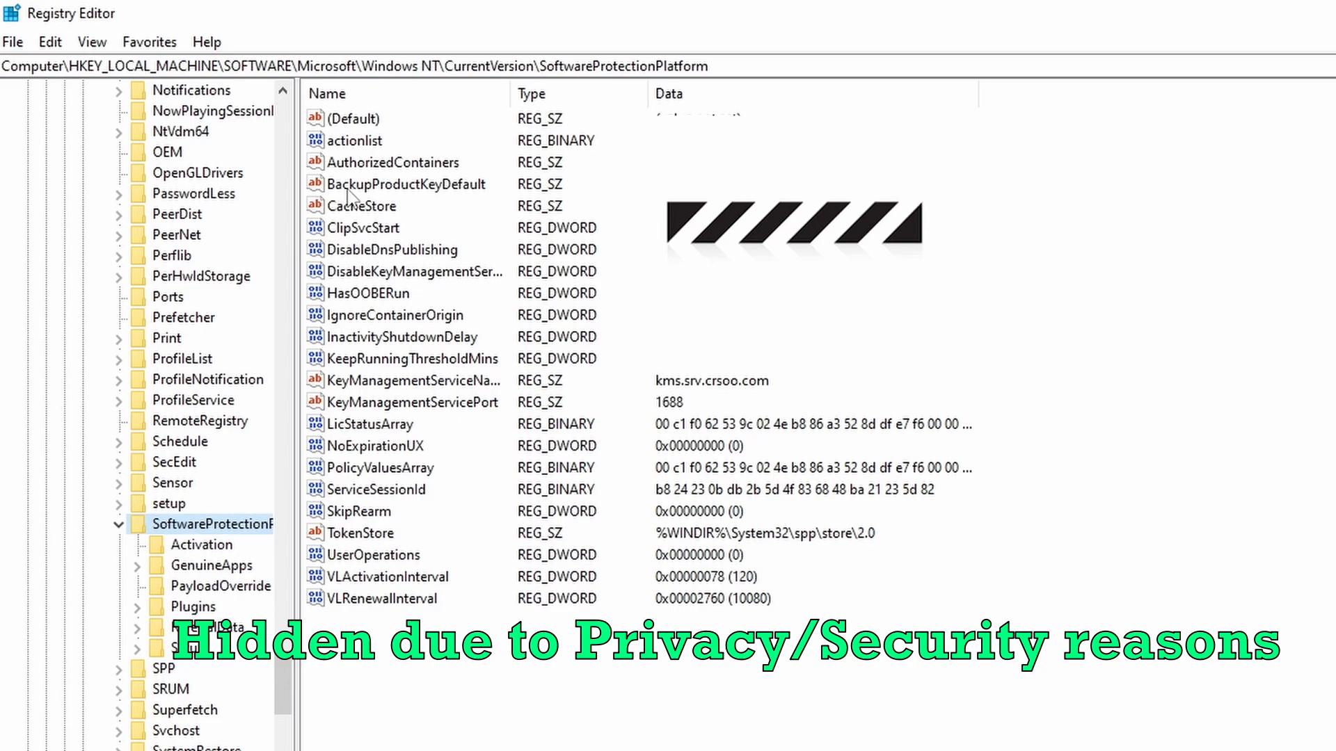
{"action": "left_click", "coordinate": [399, 183]}
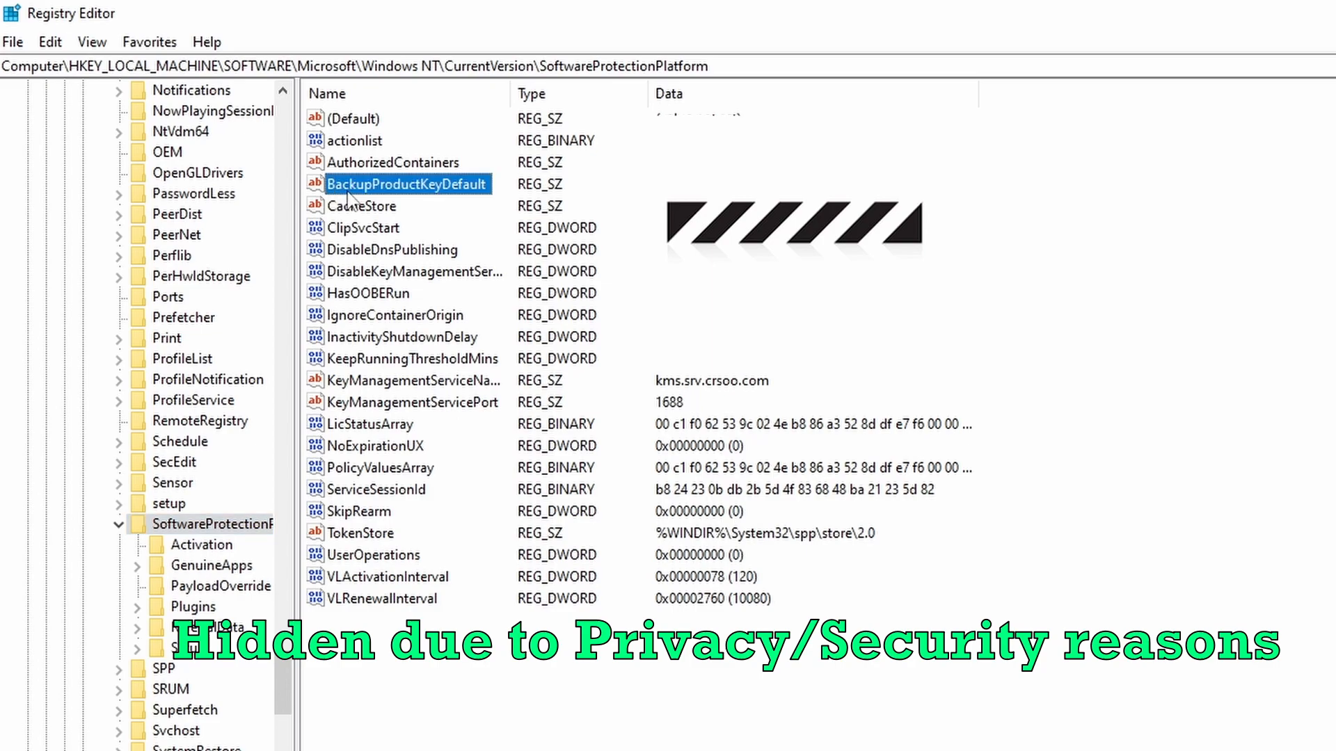